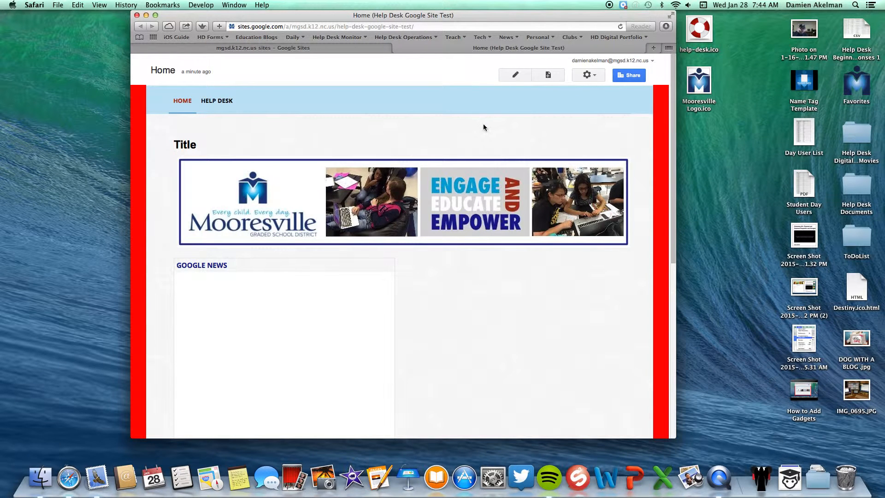
pyautogui.moveTo(514, 75)
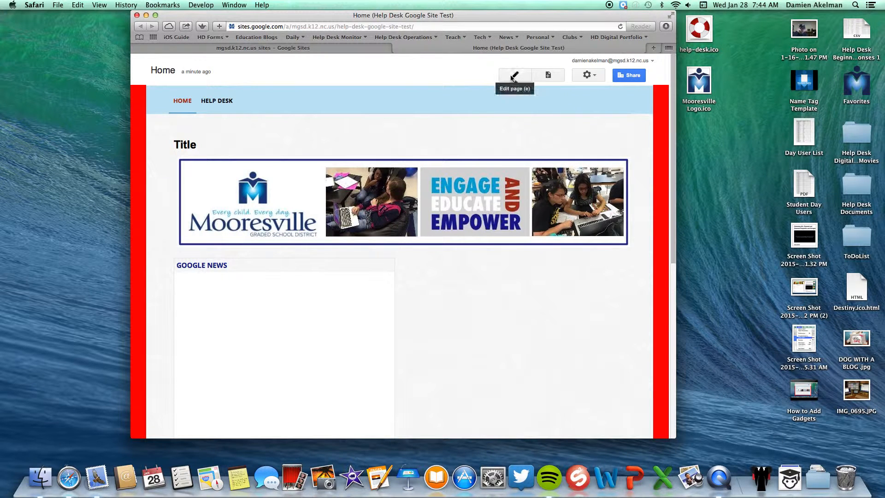
# Edit the Home page and switch it to the left and right sidebars layout
pyautogui.click(513, 75)
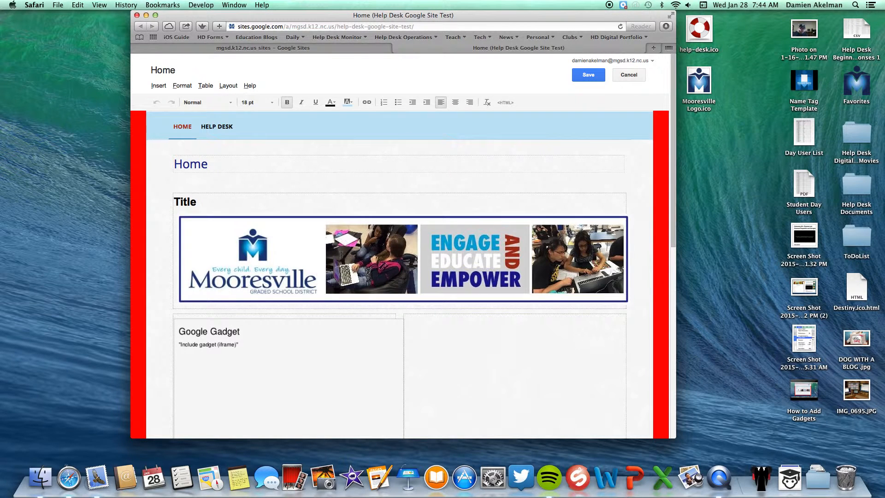
pyautogui.click(229, 86)
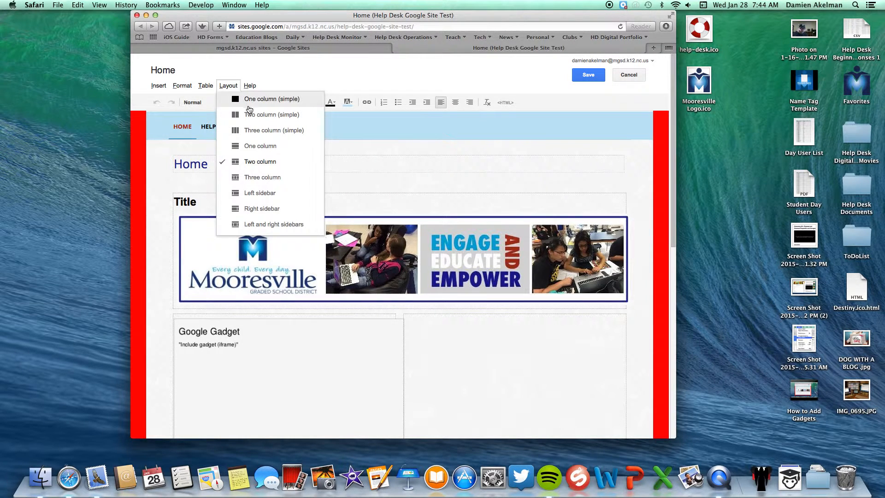
pyautogui.moveTo(263, 177)
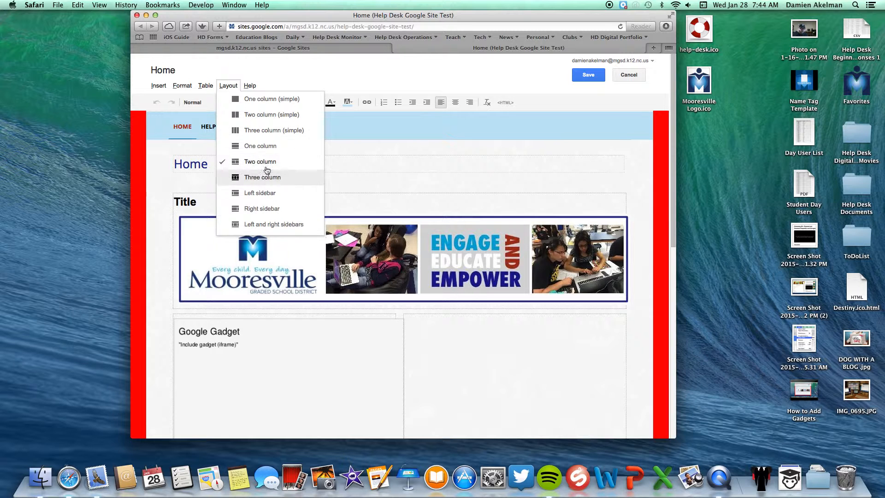
pyautogui.moveTo(260, 192)
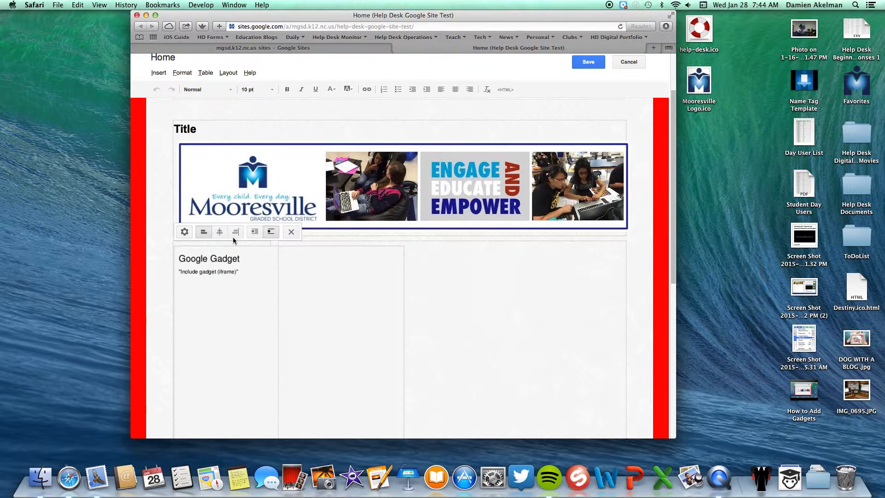
pyautogui.click(228, 72)
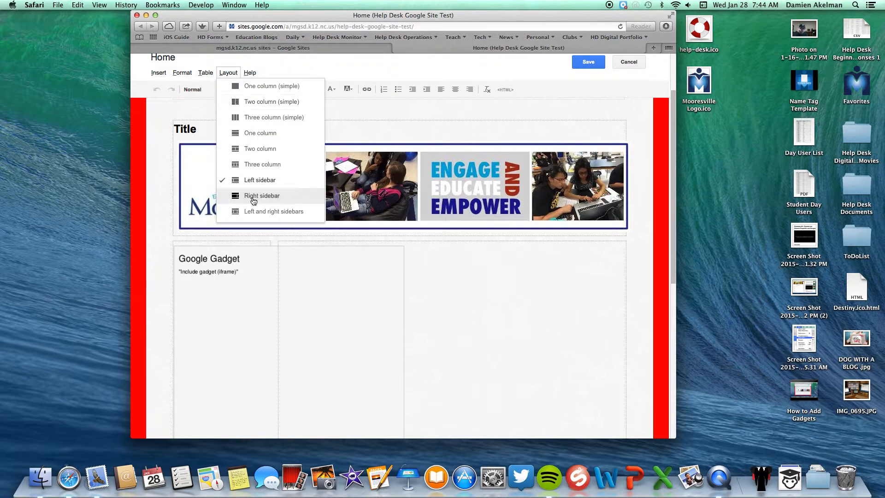
pyautogui.click(262, 196)
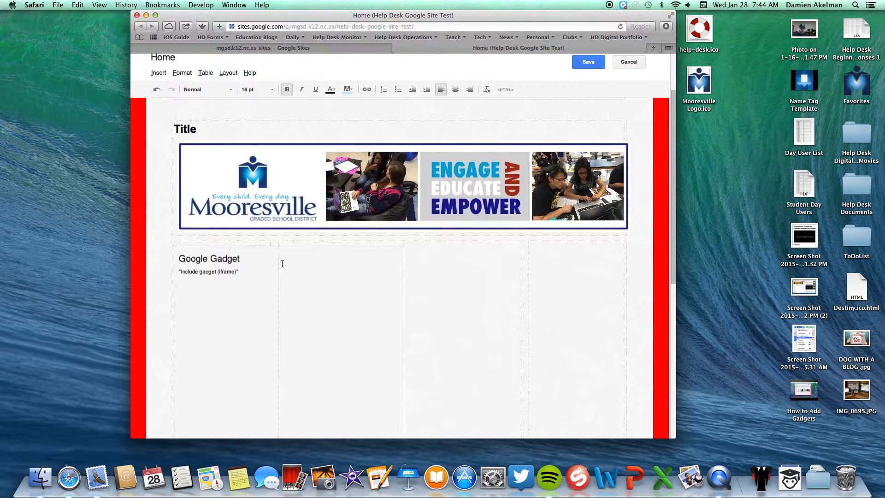
# Delete the Google Gadget, type placeholder text 'Texty', 'Here', 'Text Here', and recheck the layout
pyautogui.click(395, 186)
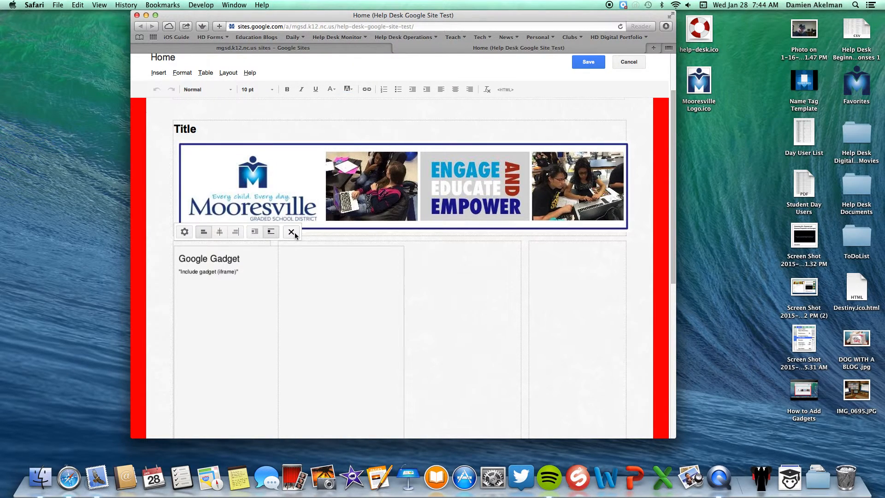
pyautogui.click(292, 232)
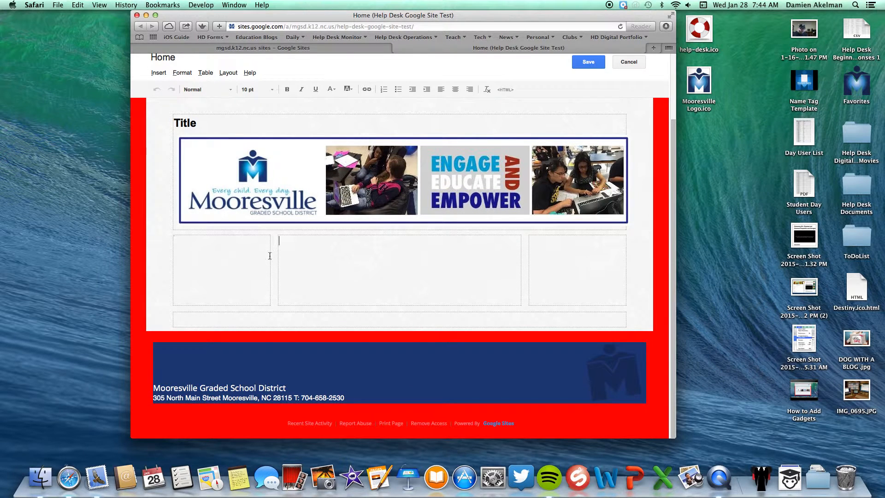
pyautogui.write('Texty')
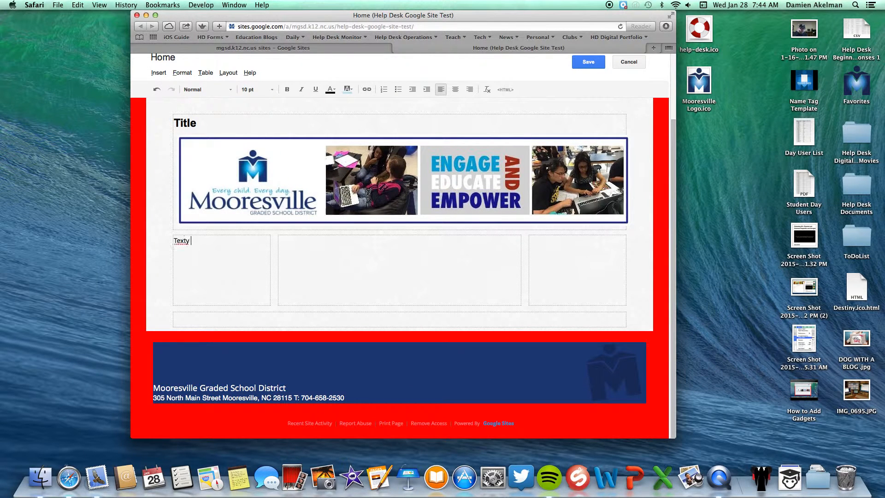
pyautogui.write('Here')
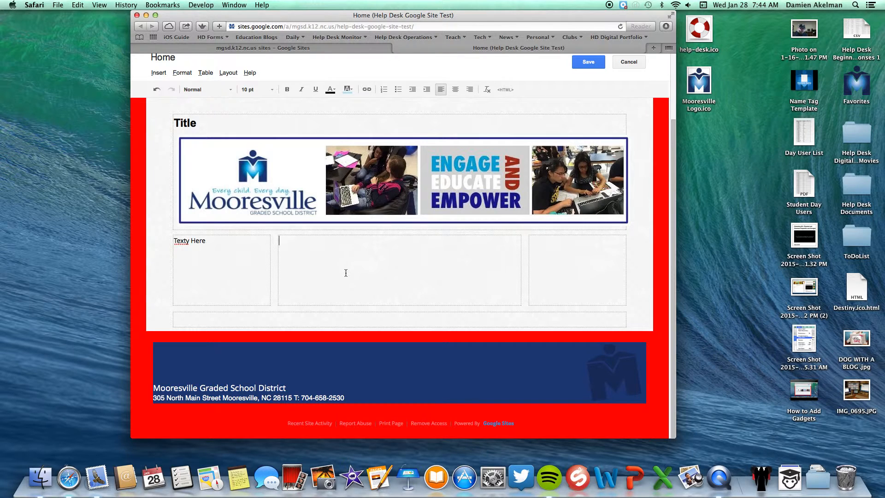
pyautogui.write('Text Here')
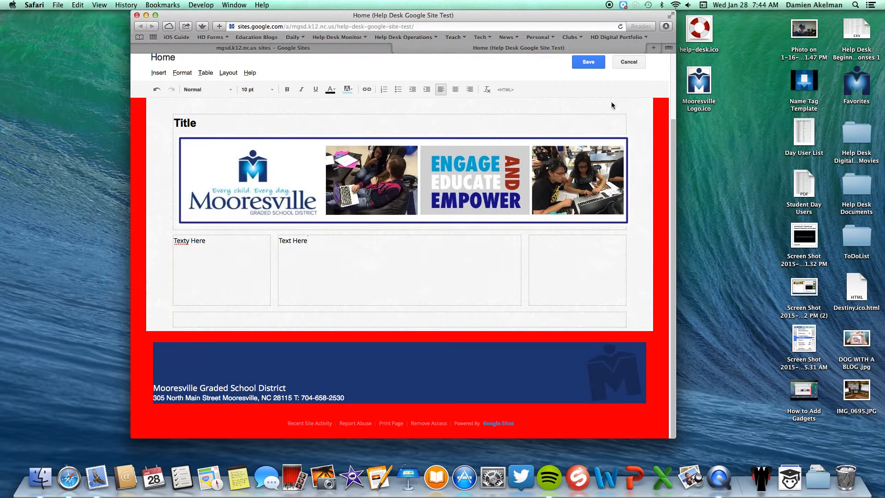
pyautogui.click(228, 72)
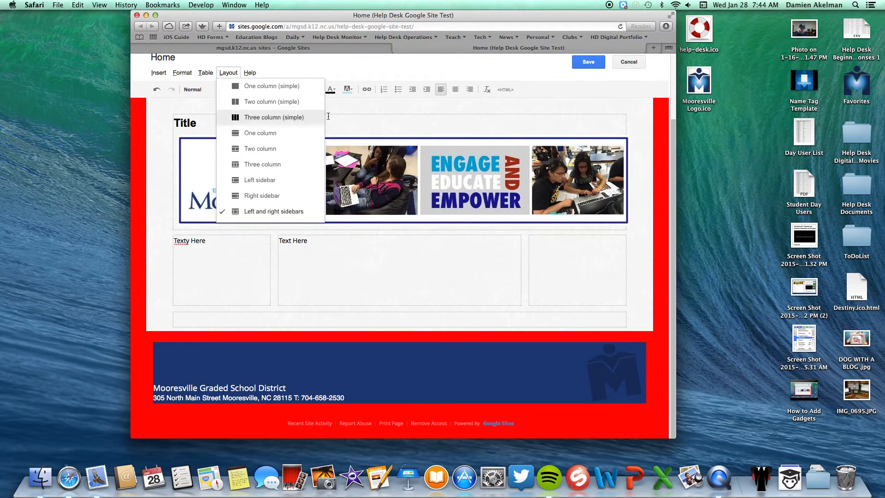